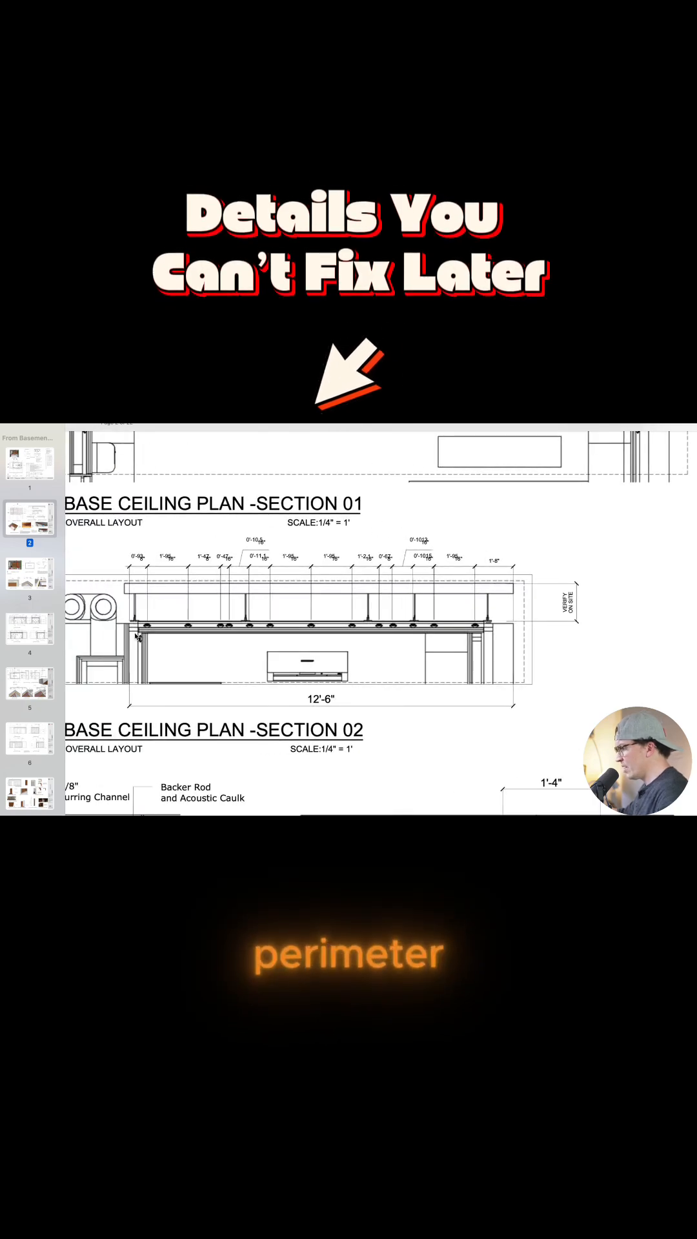
scroll(down, 3)
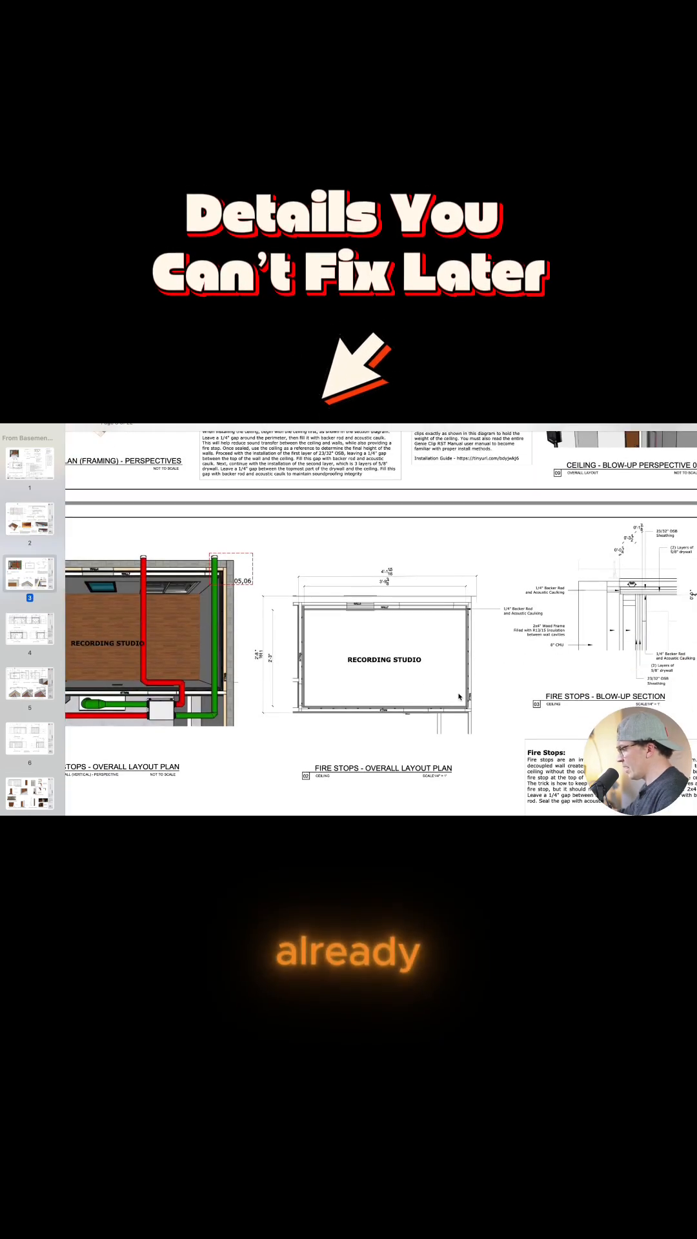
scroll(down, 3)
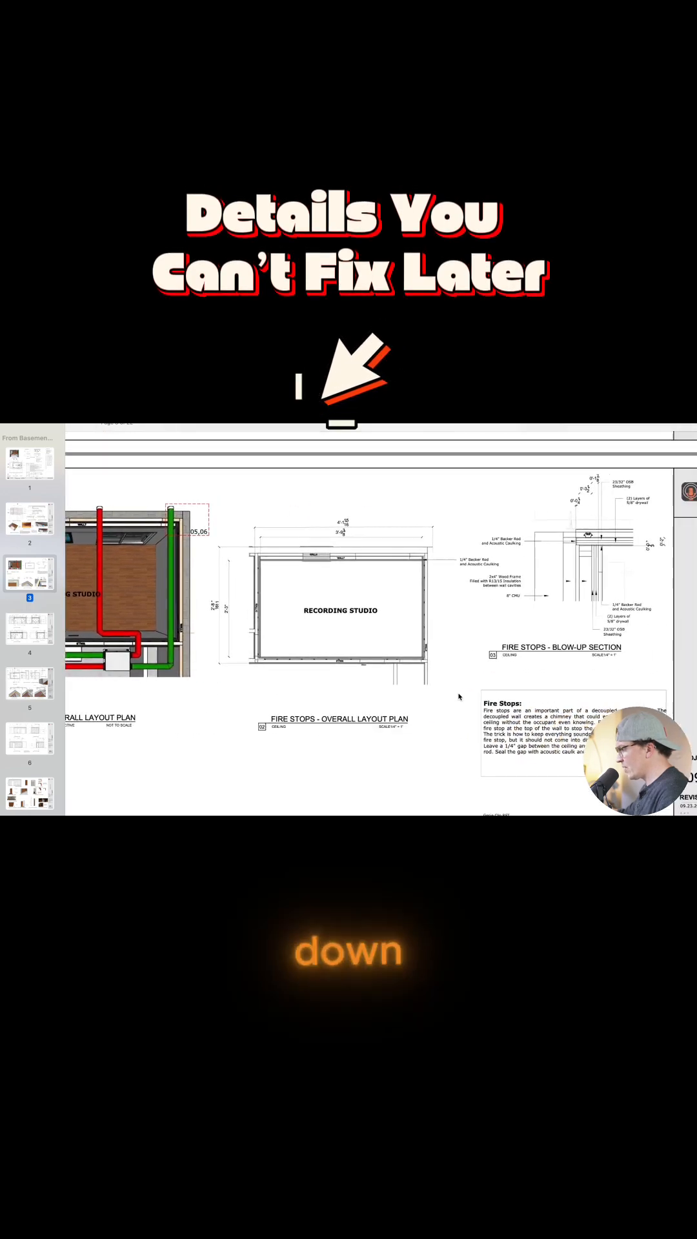
scroll(down, 3)
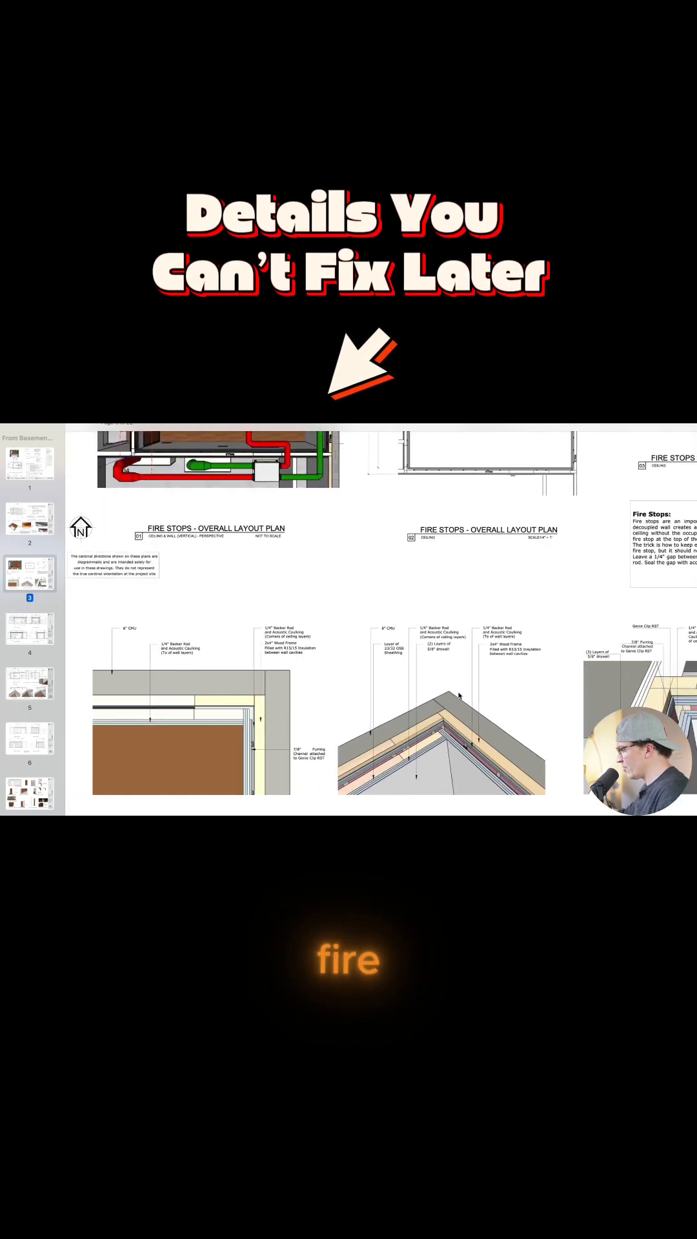